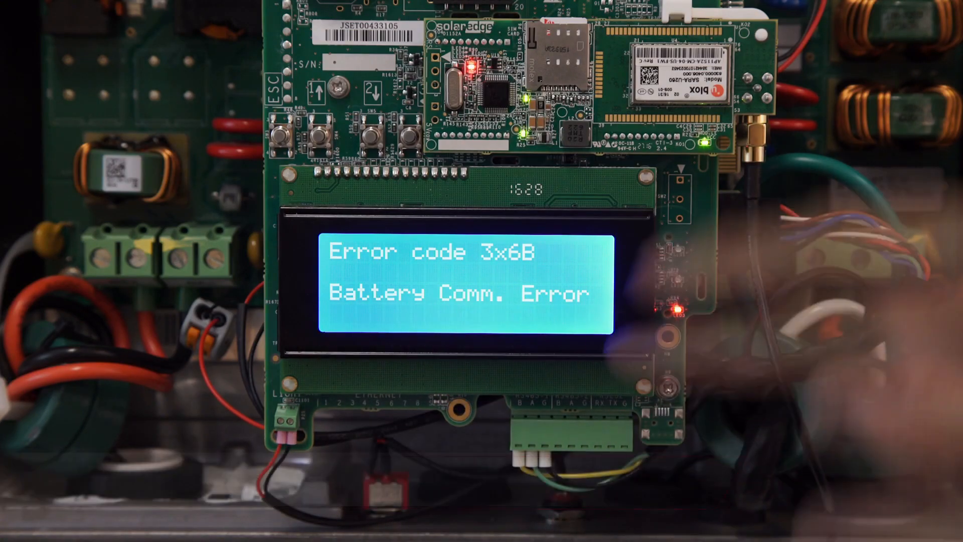
left_click(369, 132)
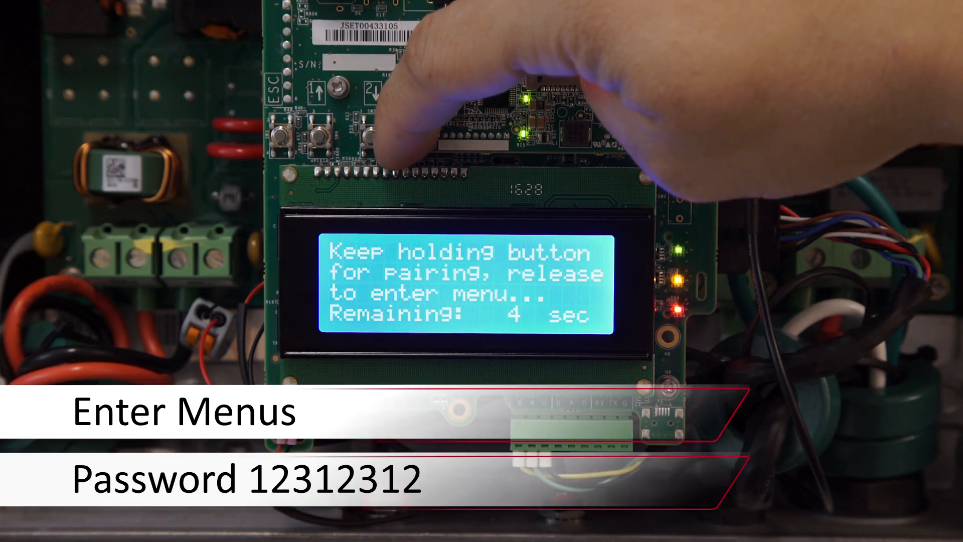